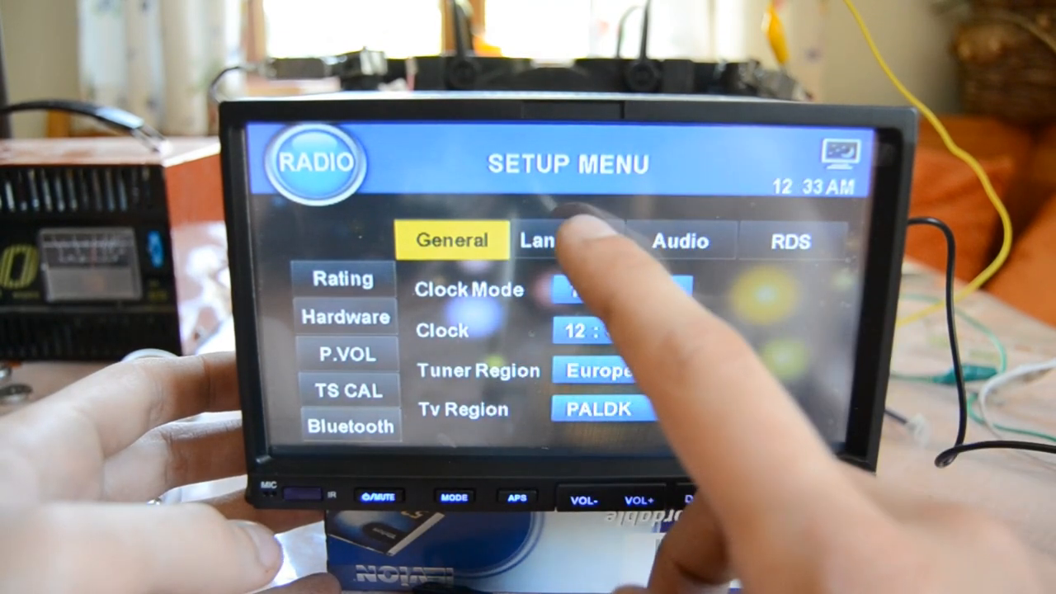
Switch the Setup Menu to the Language page showing menu, subtitle, audio and DVD menu languages.
{"action": "left_click", "coordinate": [568, 241]}
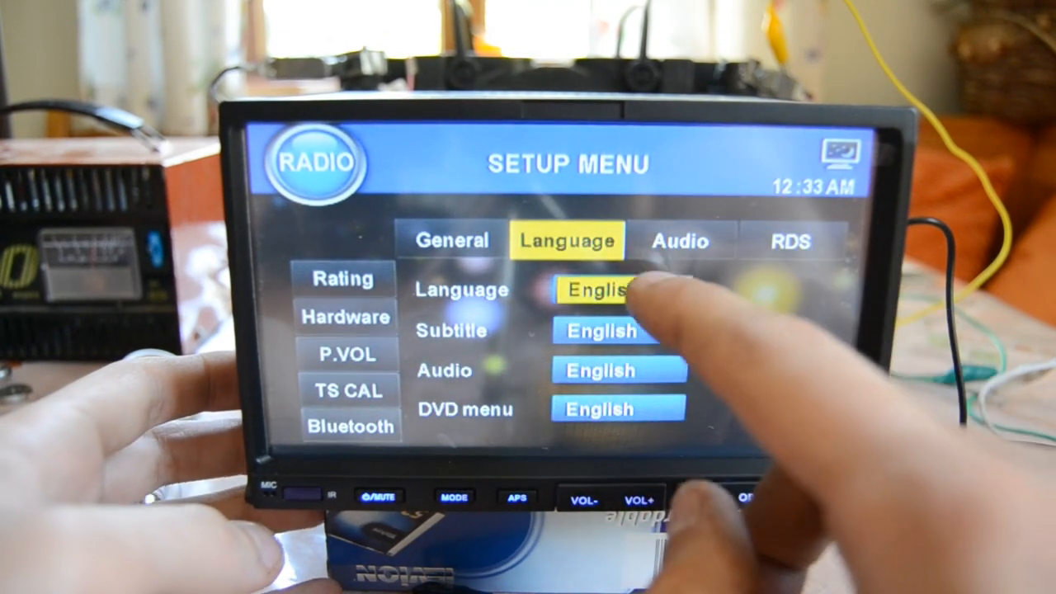